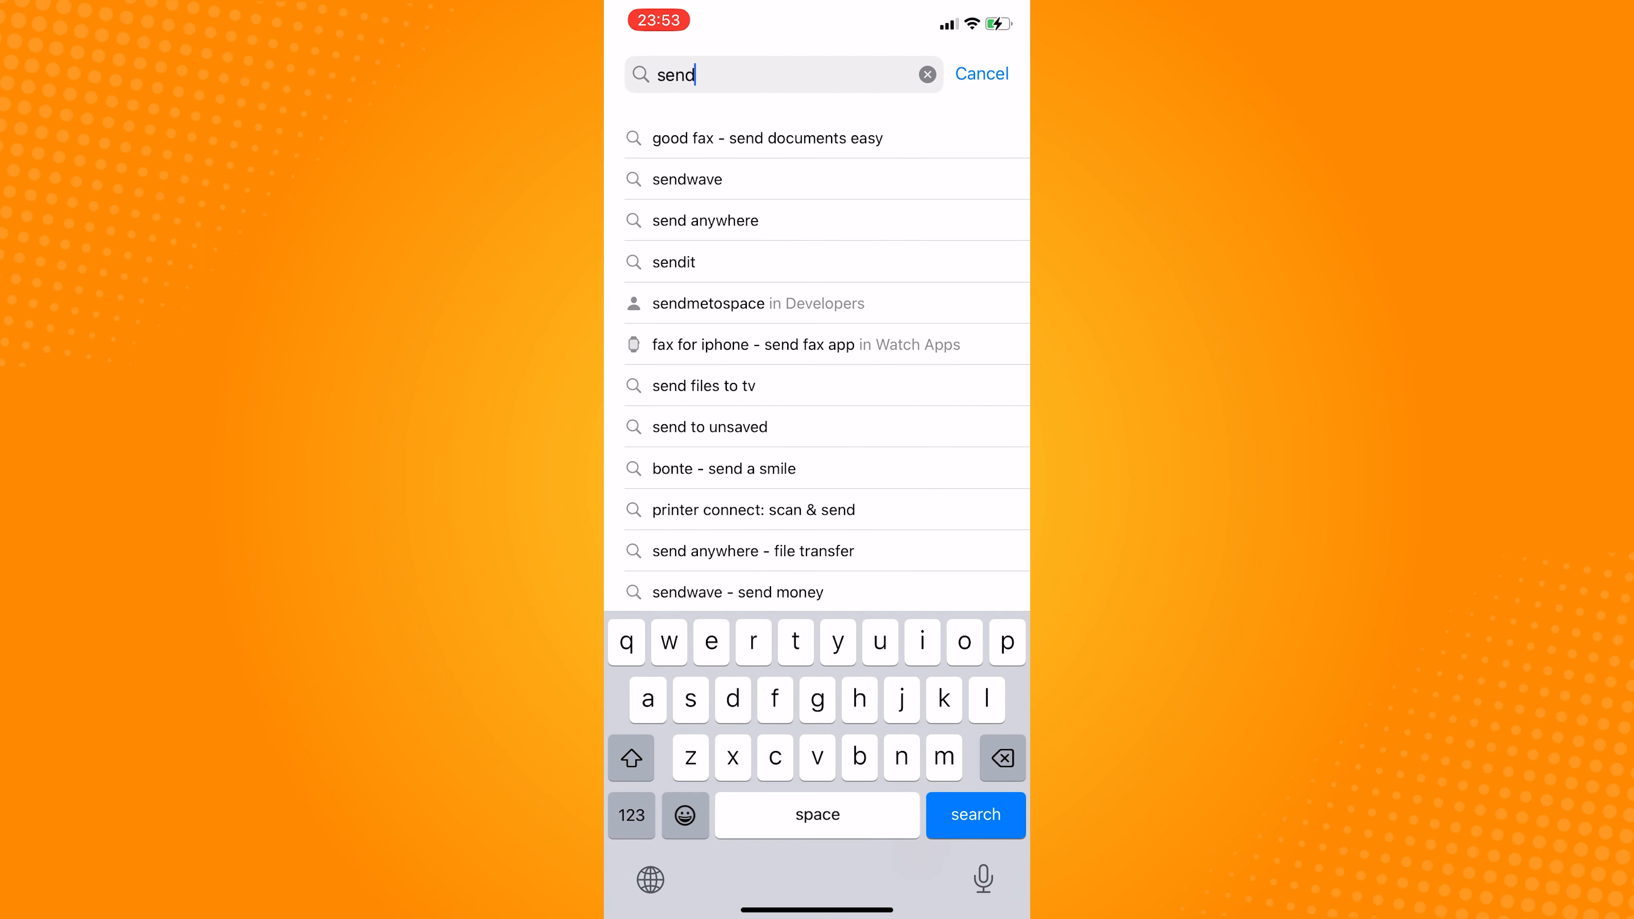
Find sendit's OPEN result, then search 'snap' and pick Snapchat
left_click(674, 262)
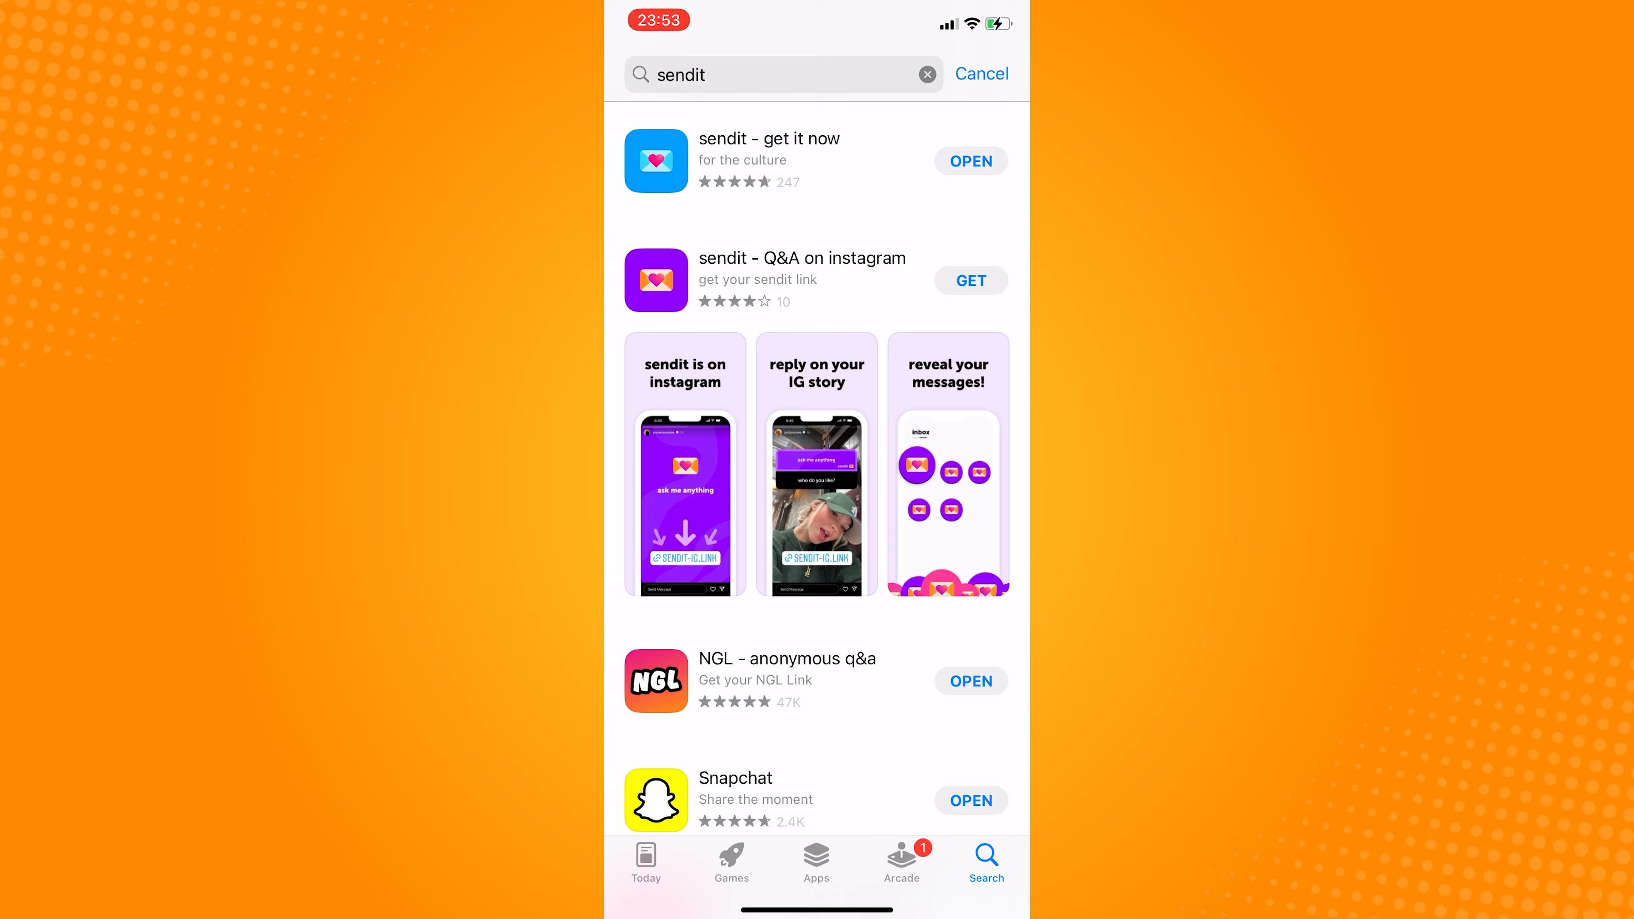
type("snap")
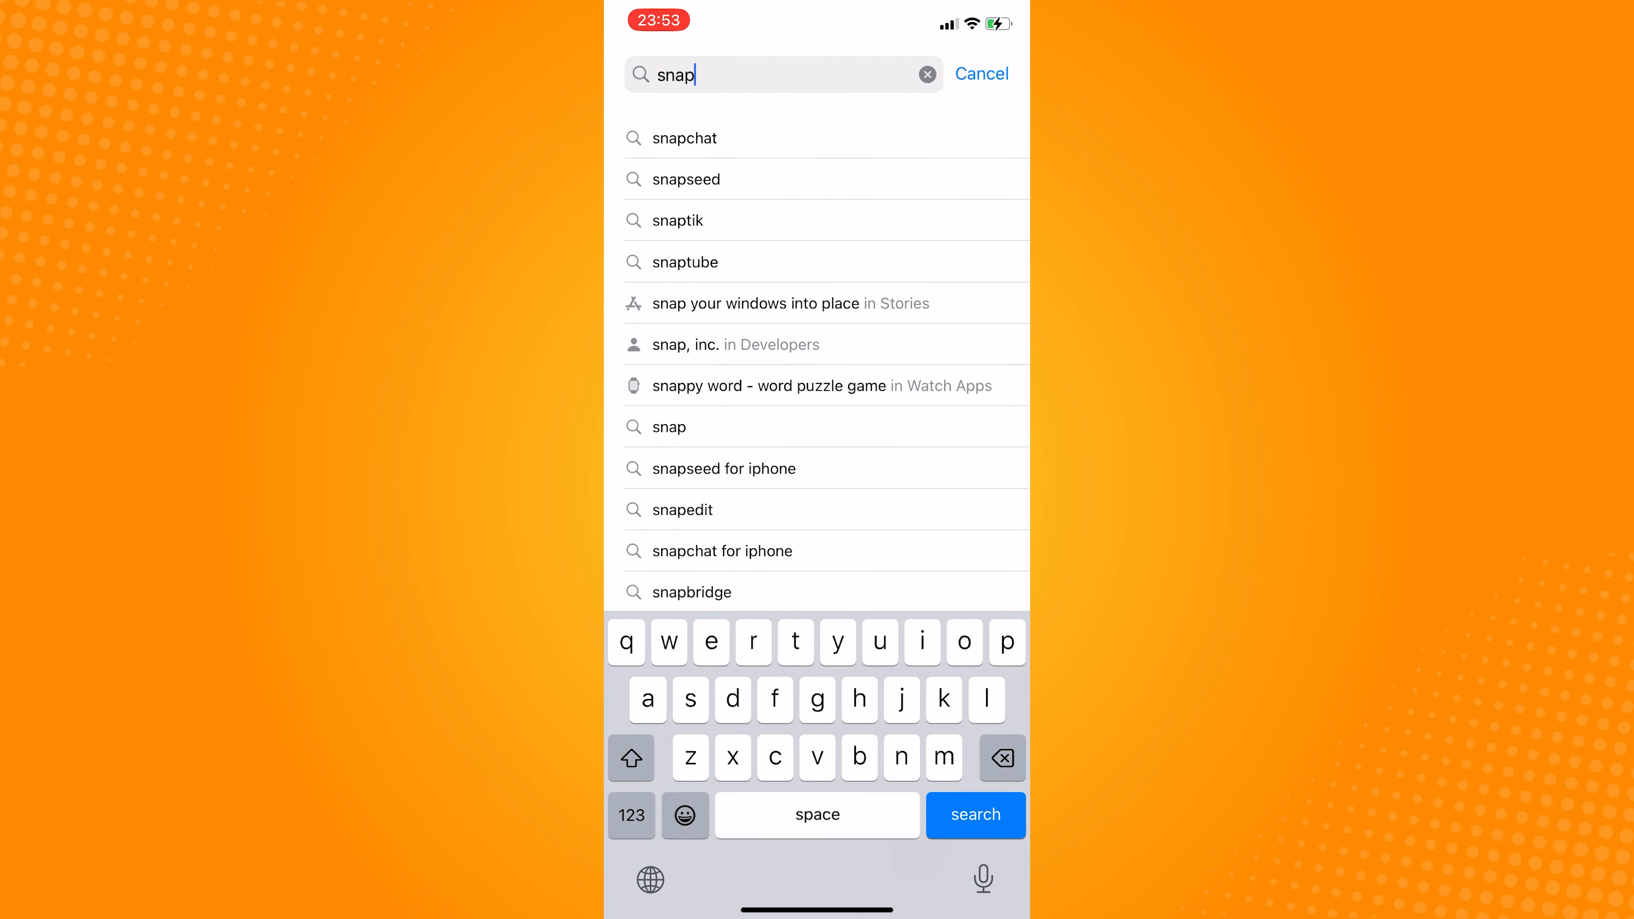
left_click(684, 138)
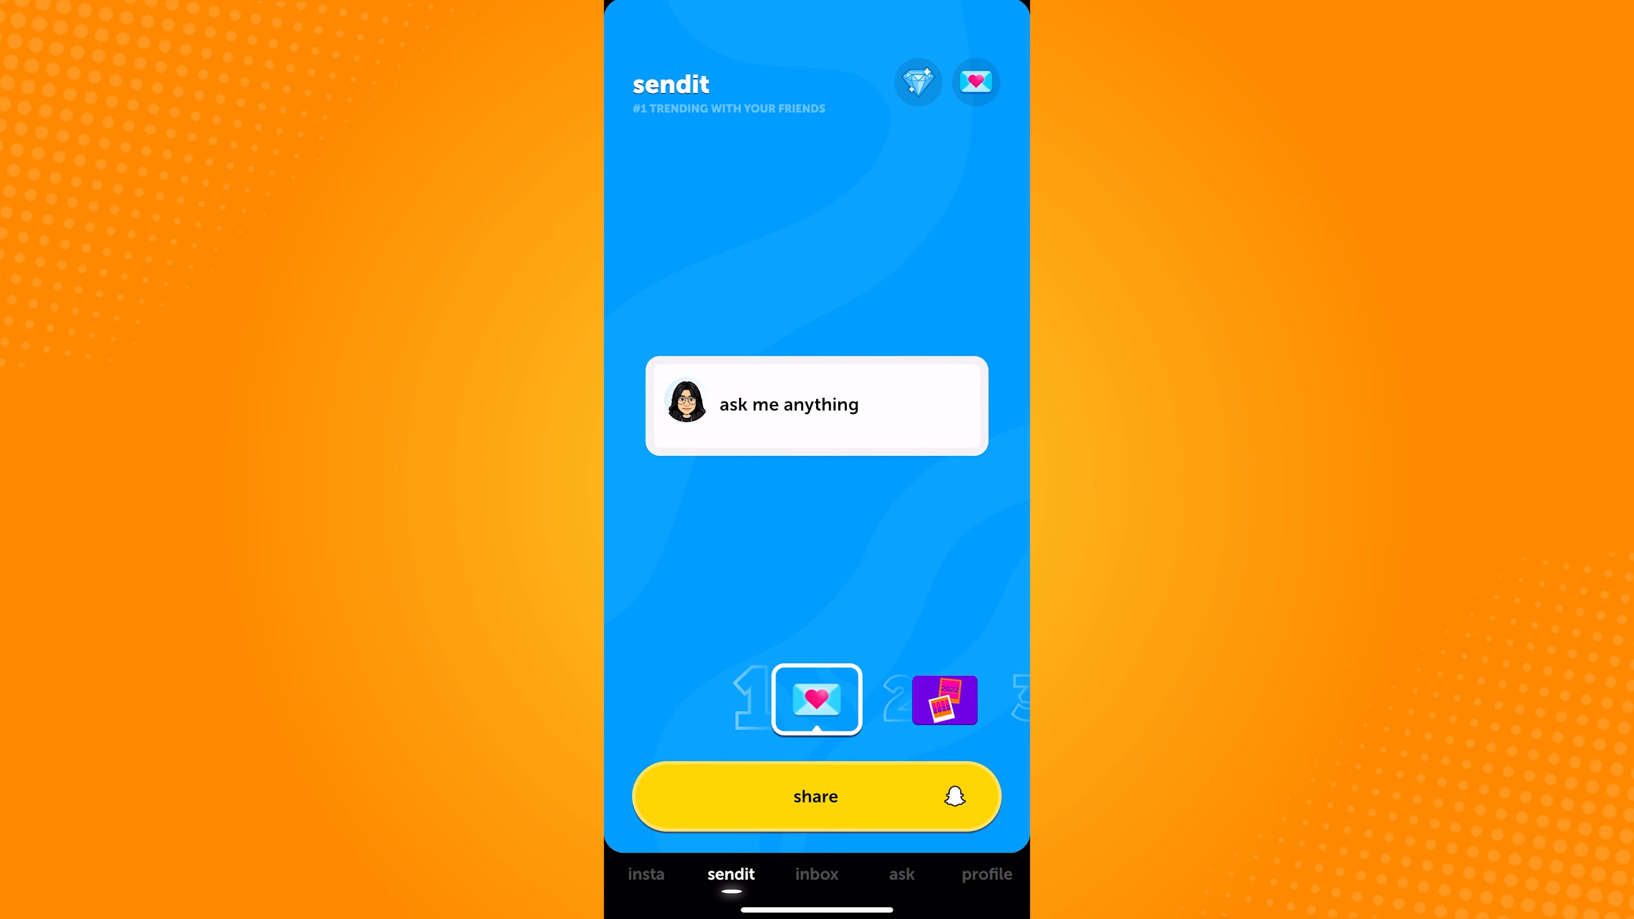
Start a custom prompt: 'if youre real copy and paste the last text you got and i'll guess who it was from.'
left_click(790, 405)
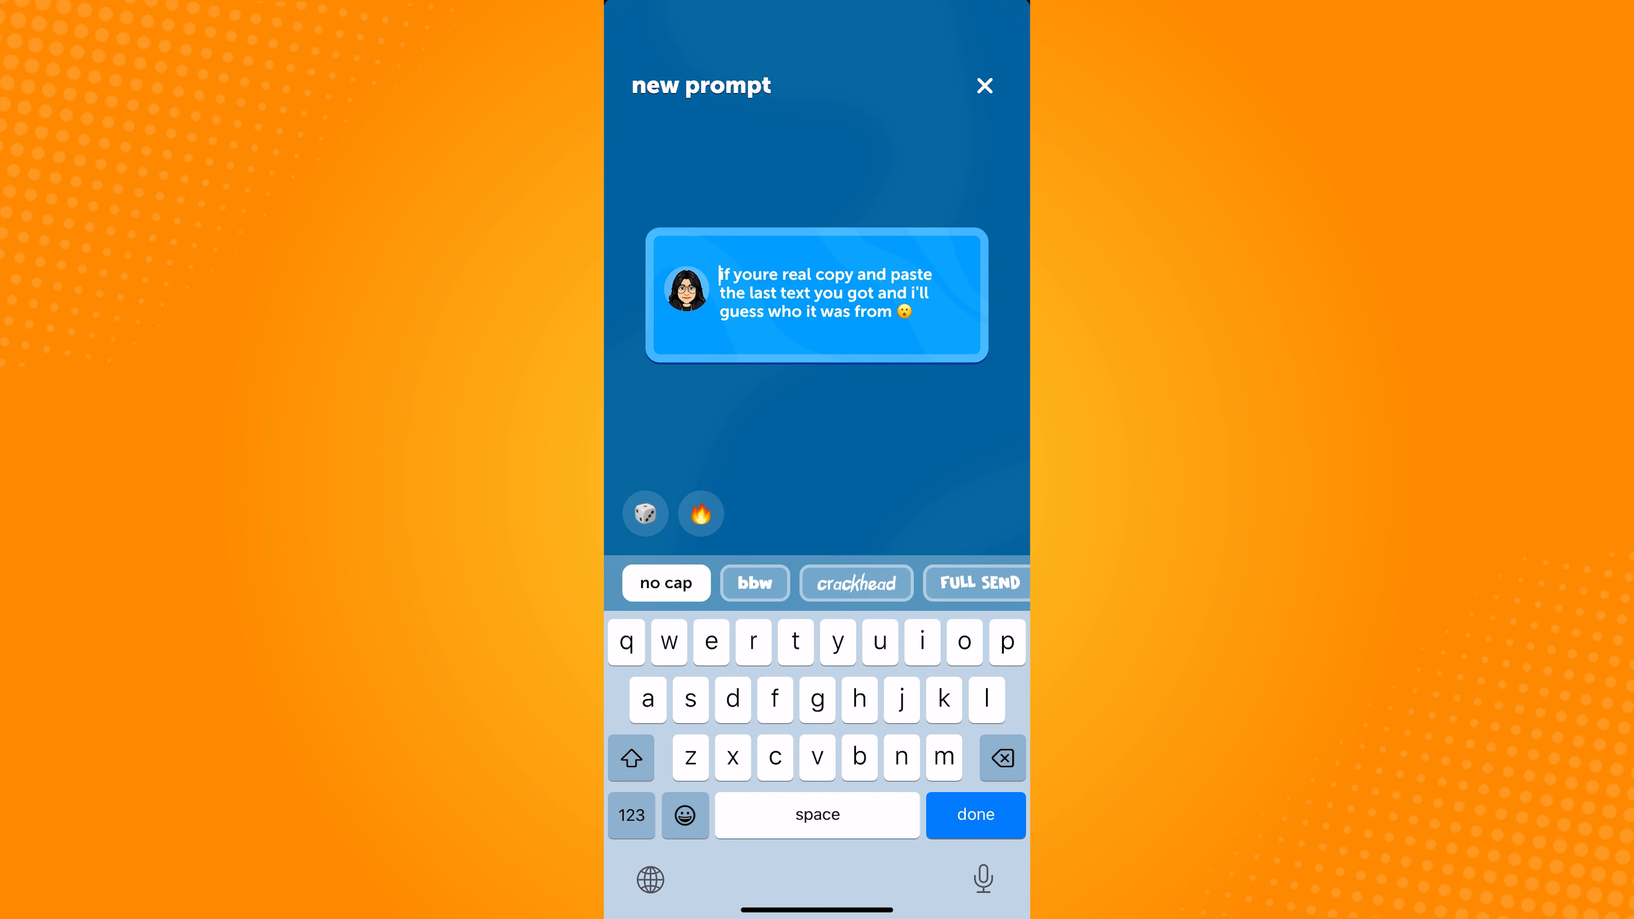
Finish the prompt text and share it to Snapchat, allowing Snapchat to open
left_click(975, 815)
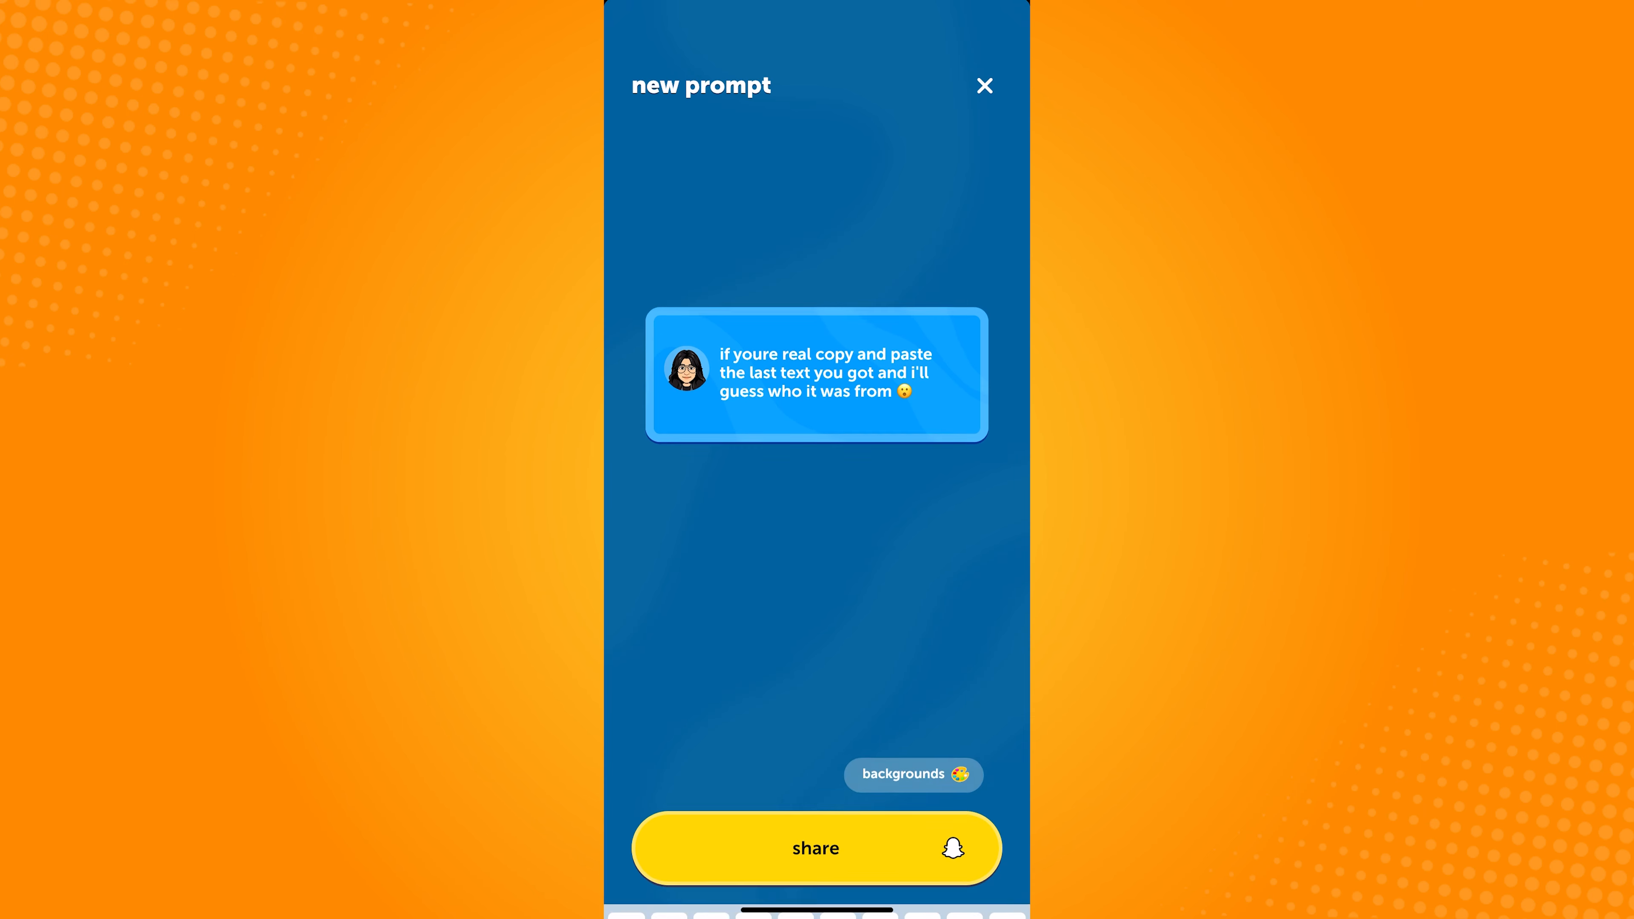
left_click(815, 848)
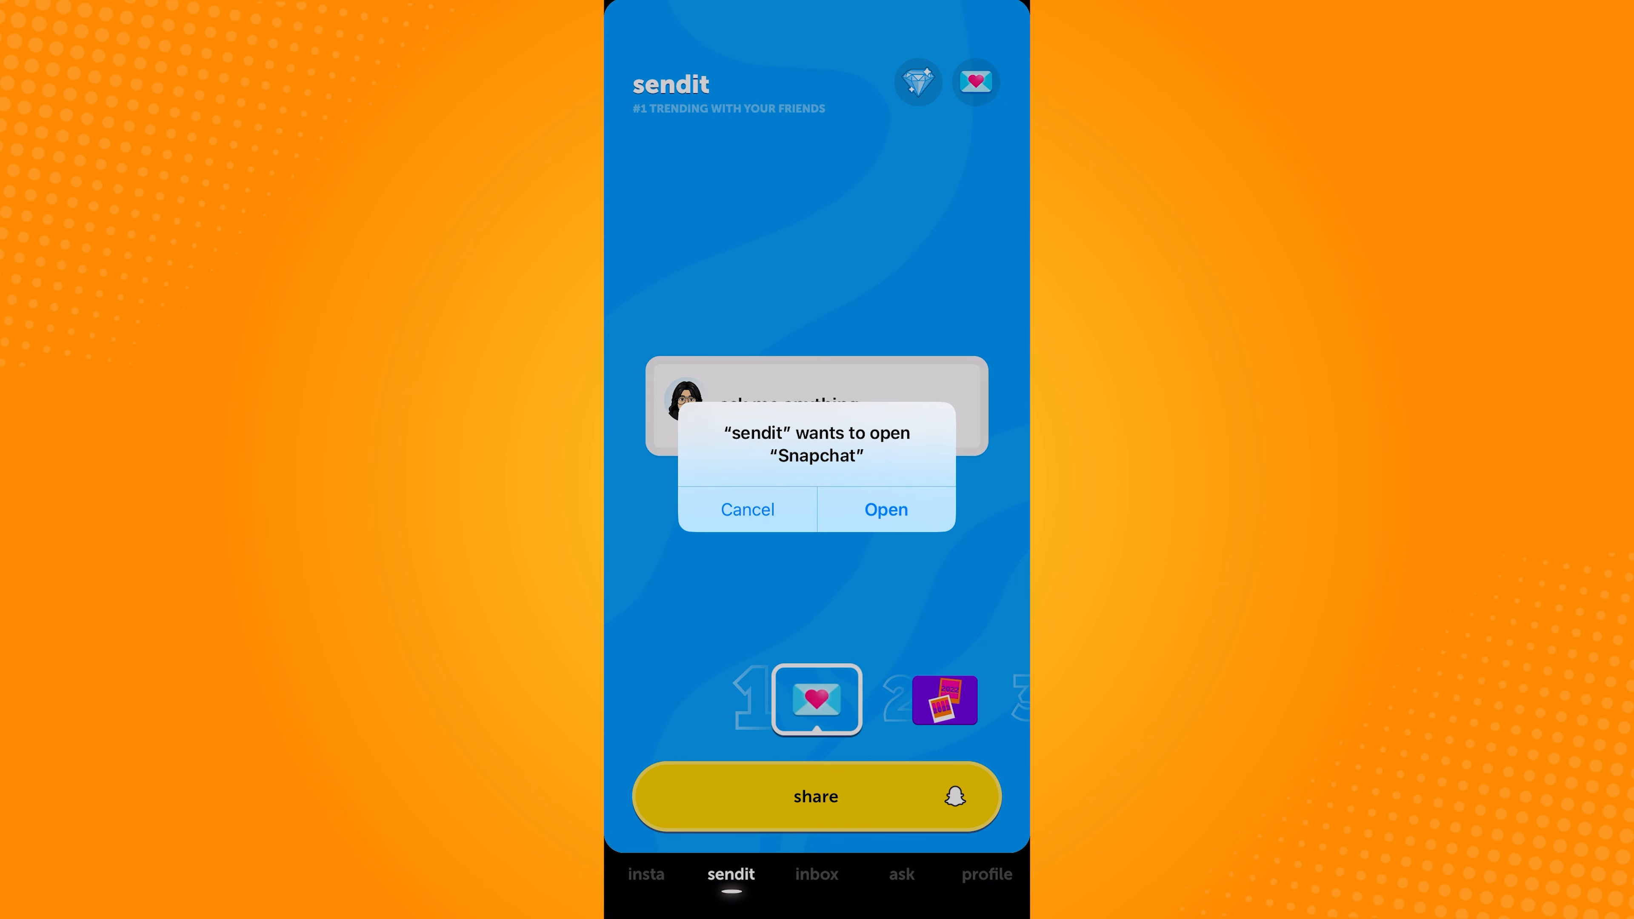
left_click(886, 509)
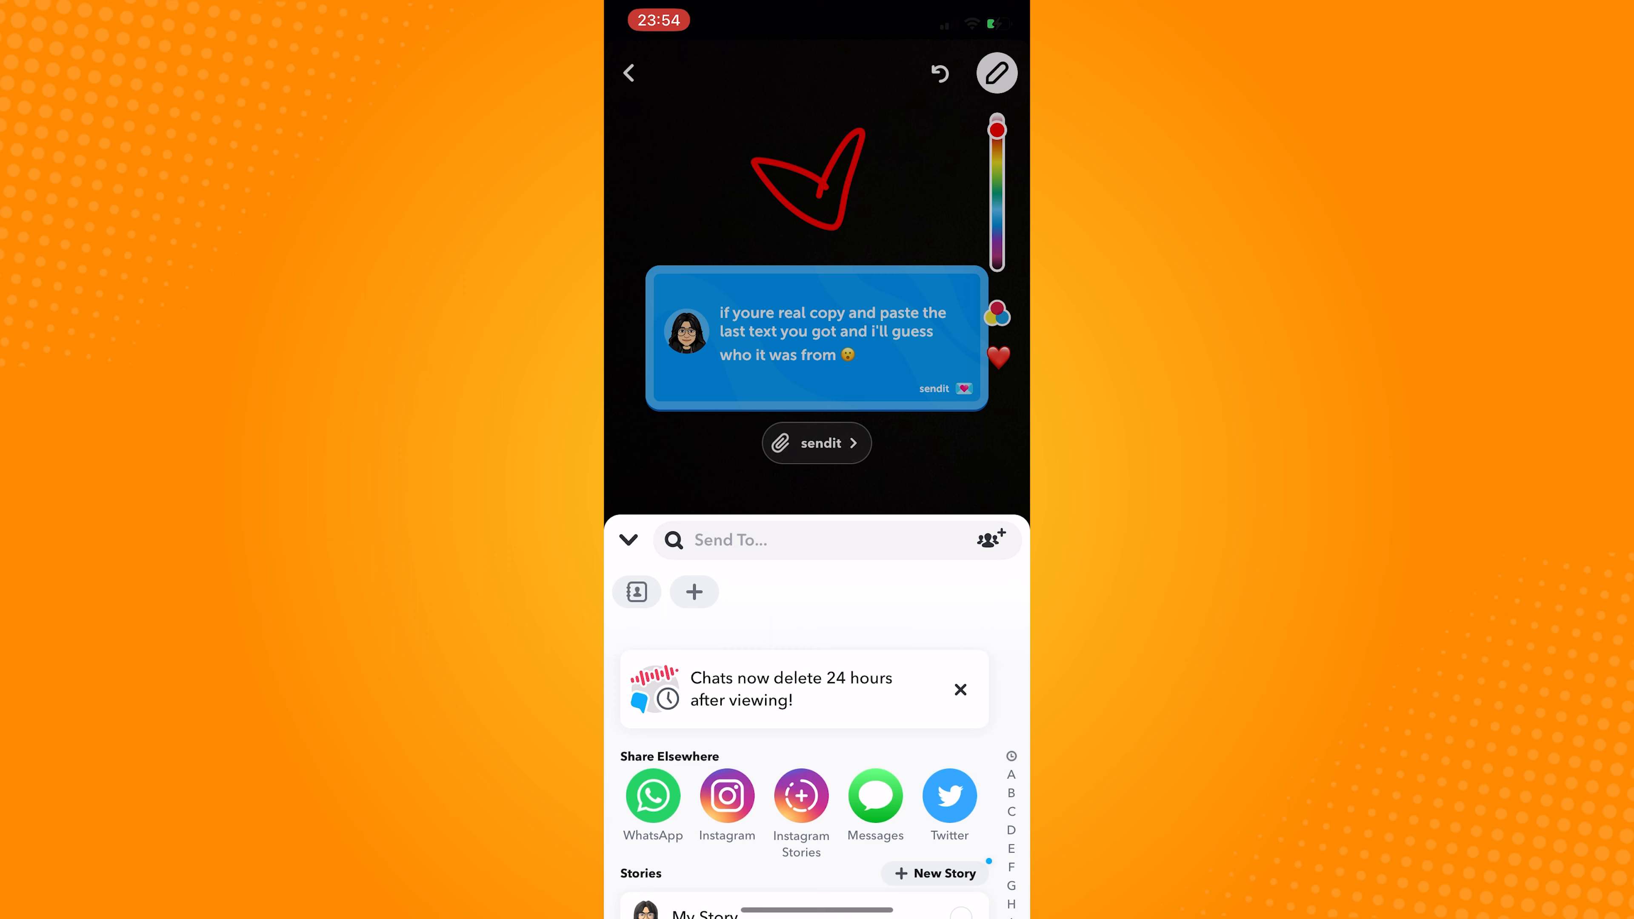
Send the heart-decorated prompt snap and go to the Snapchat profile page
left_click(631, 71)
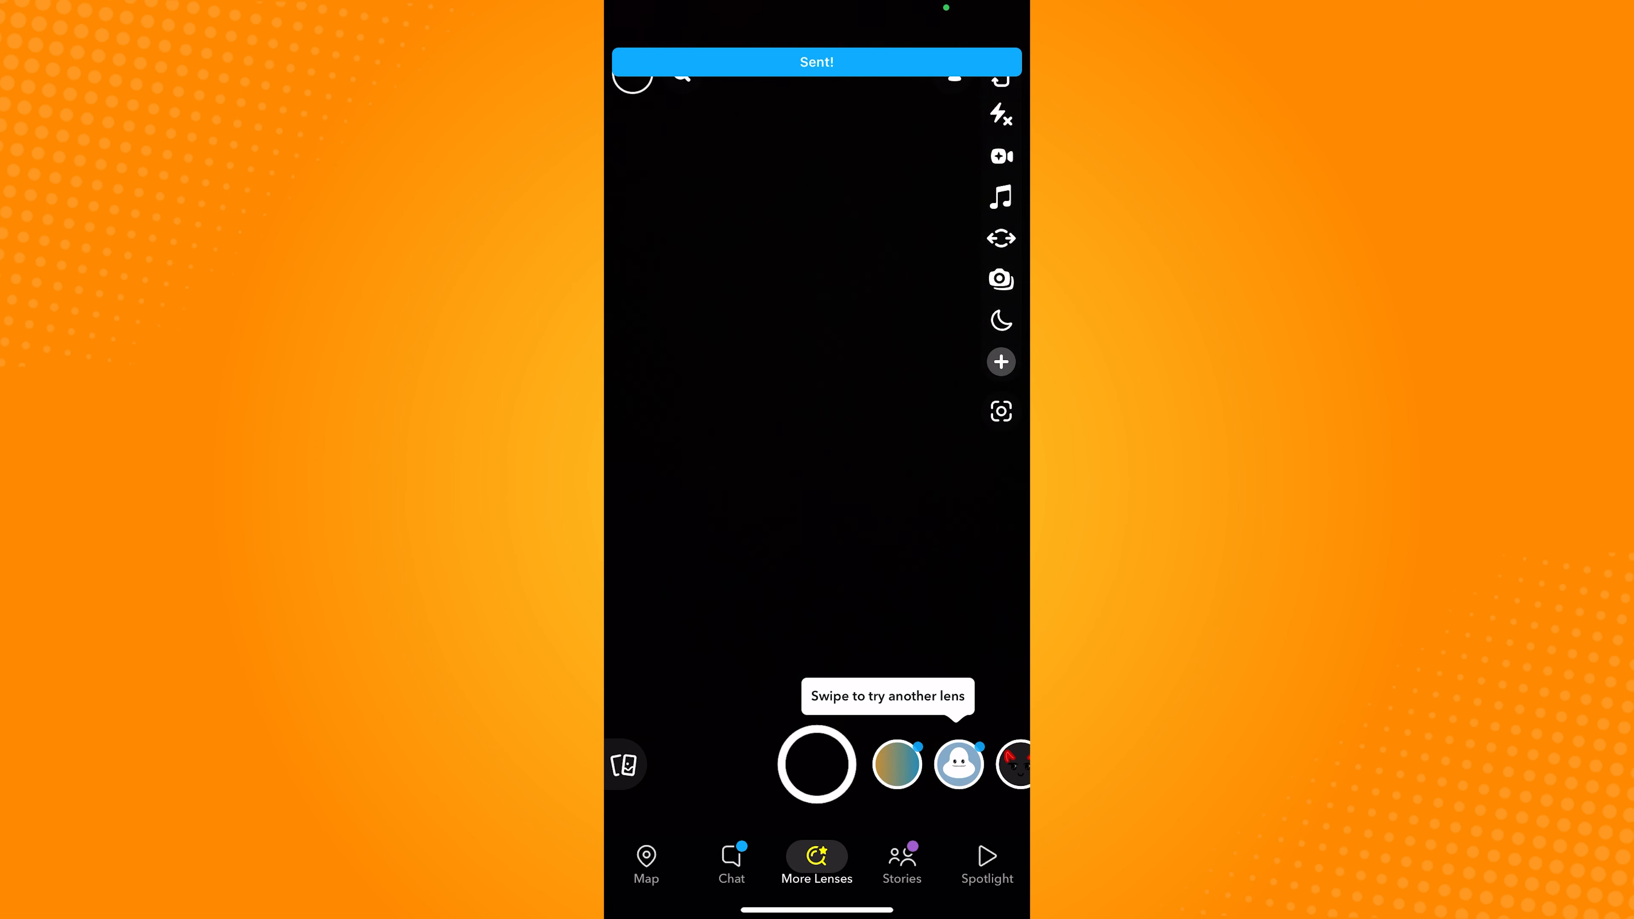
left_click(635, 85)
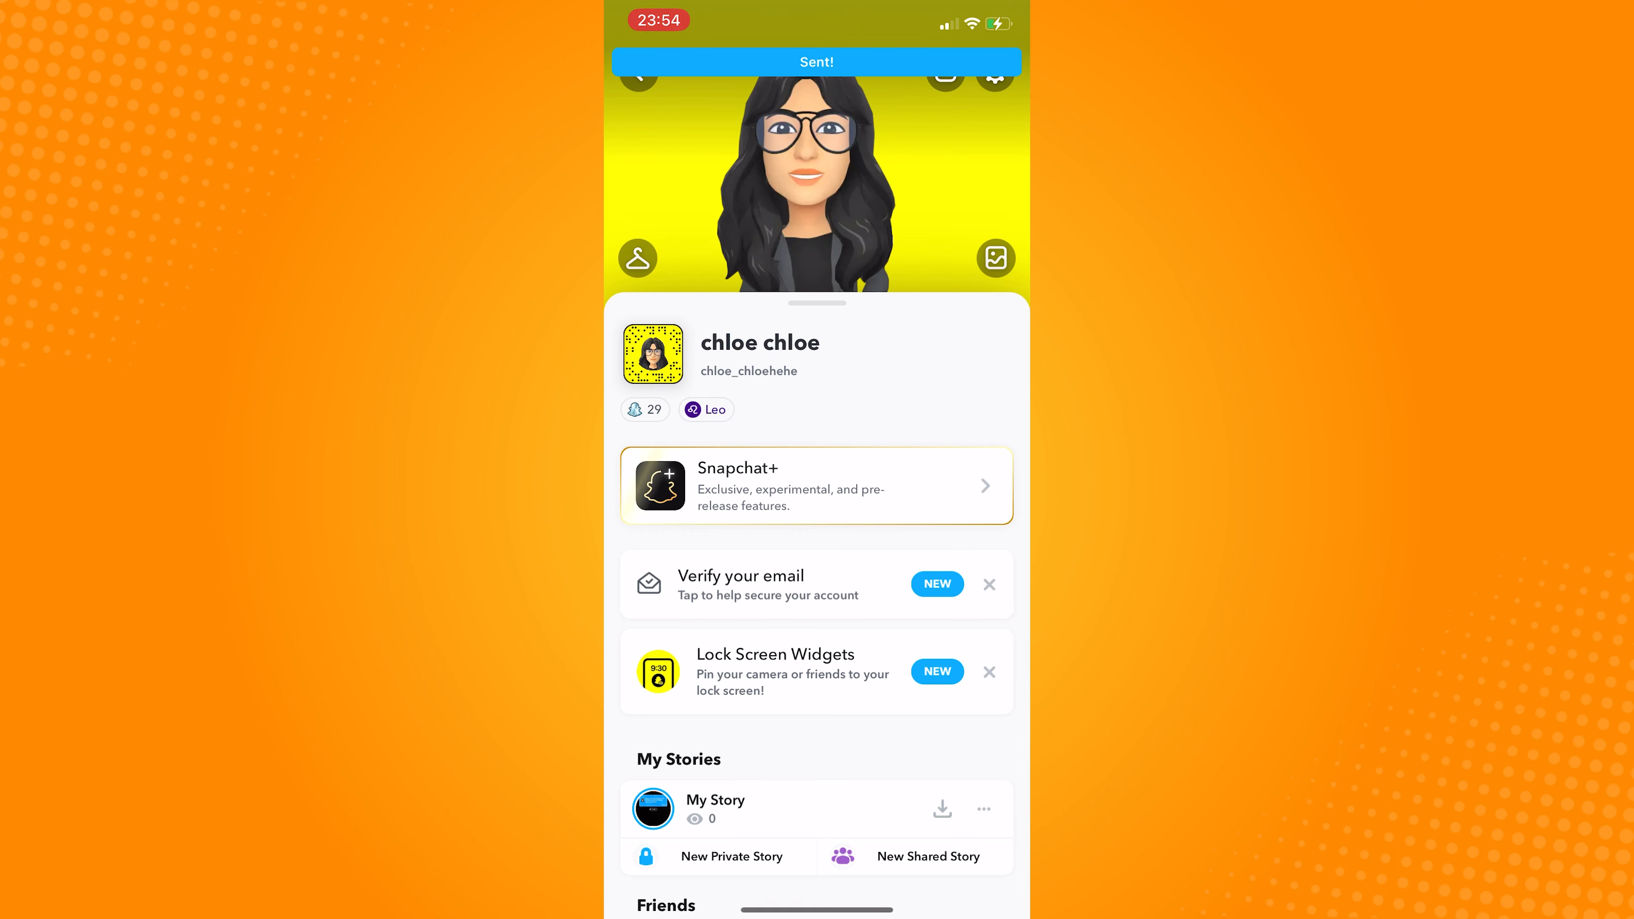